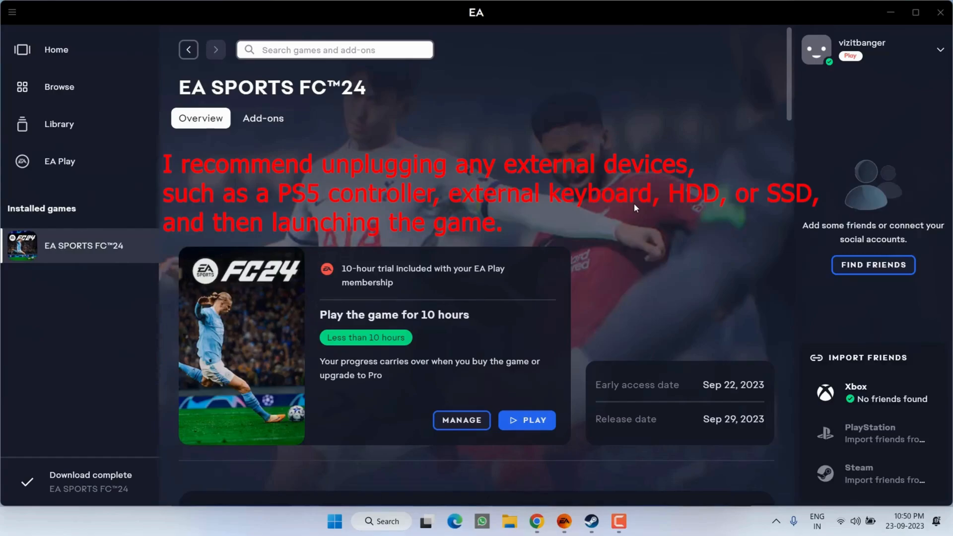
- Launch EA SPORTS FC™24 with PLAY and toggle full screen via Alt+Enter
left_click(527, 420)
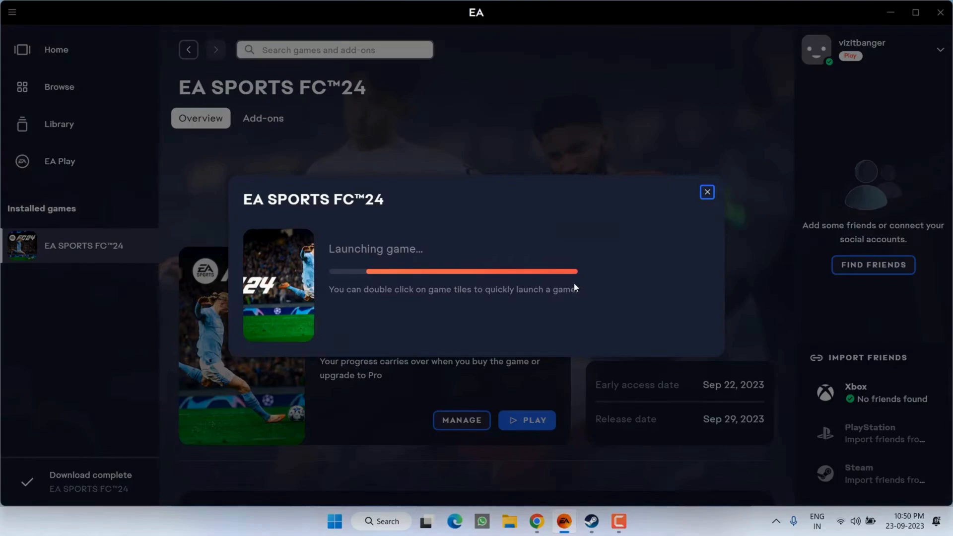
key("alt+enter")
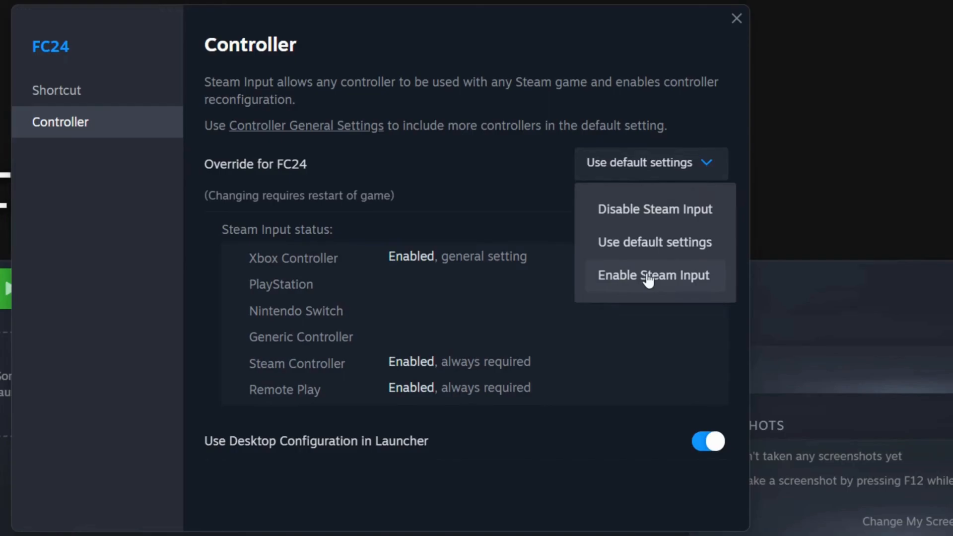
- Choose Enable Steam Input as the controller override for the FC24 shortcut
left_click(654, 274)
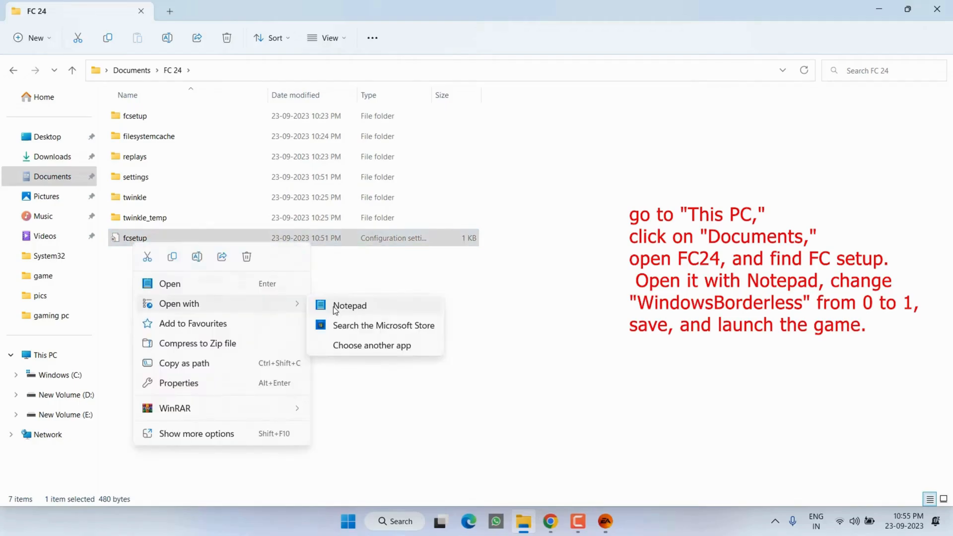
- Open the fcsetup file from Documents\FC 24 with Notepad for editing WINDOWED_BORDERLESS
left_click(349, 305)
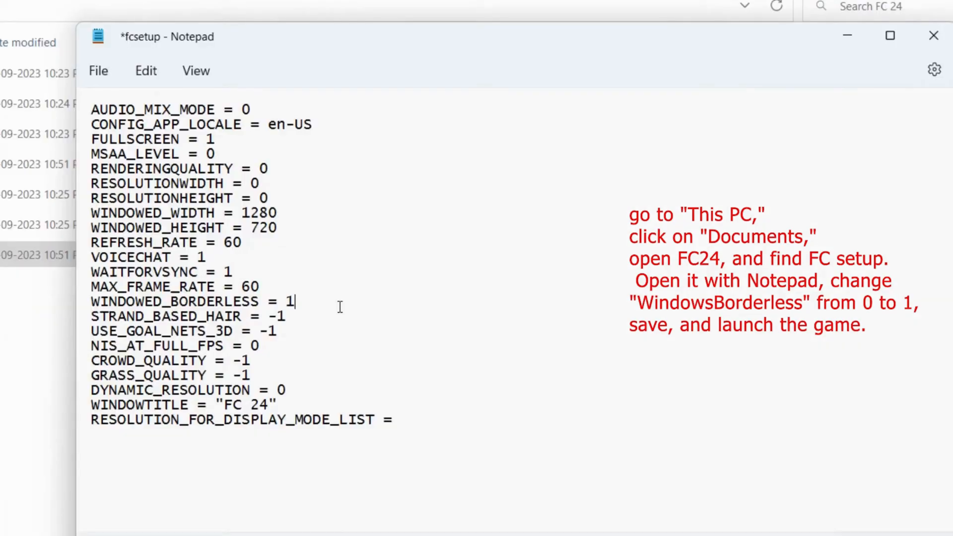